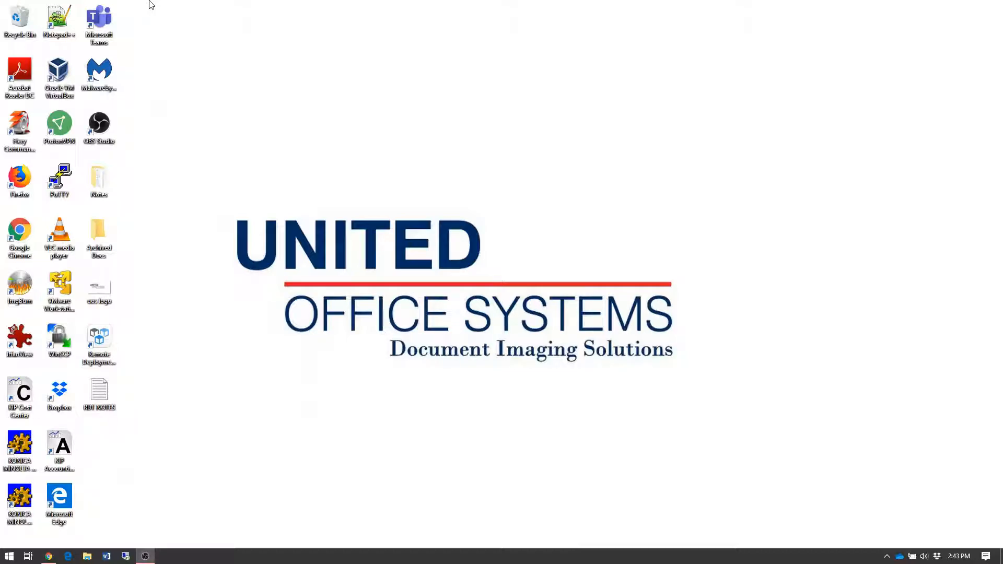
mouse_move(366, 438)
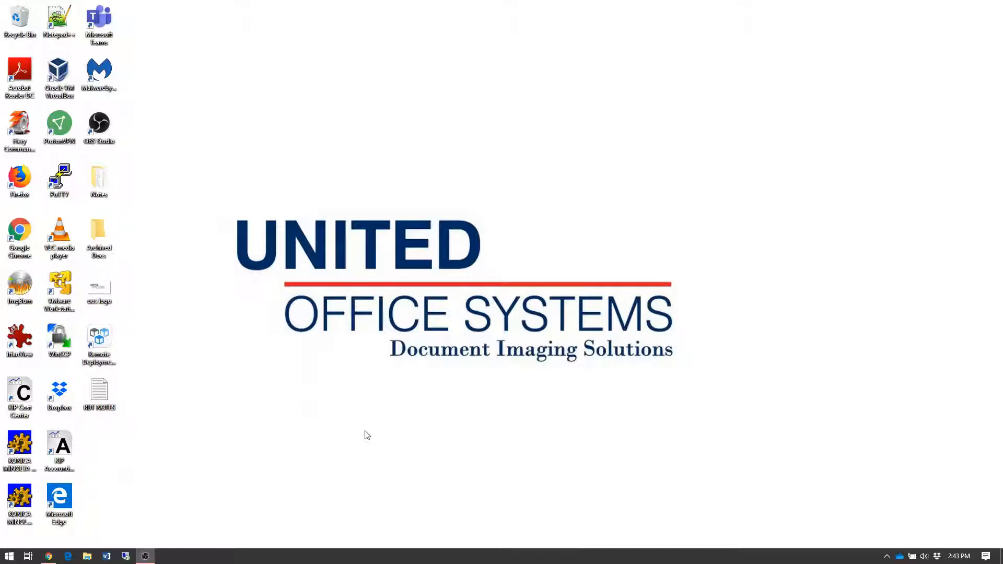
mouse_move(59, 535)
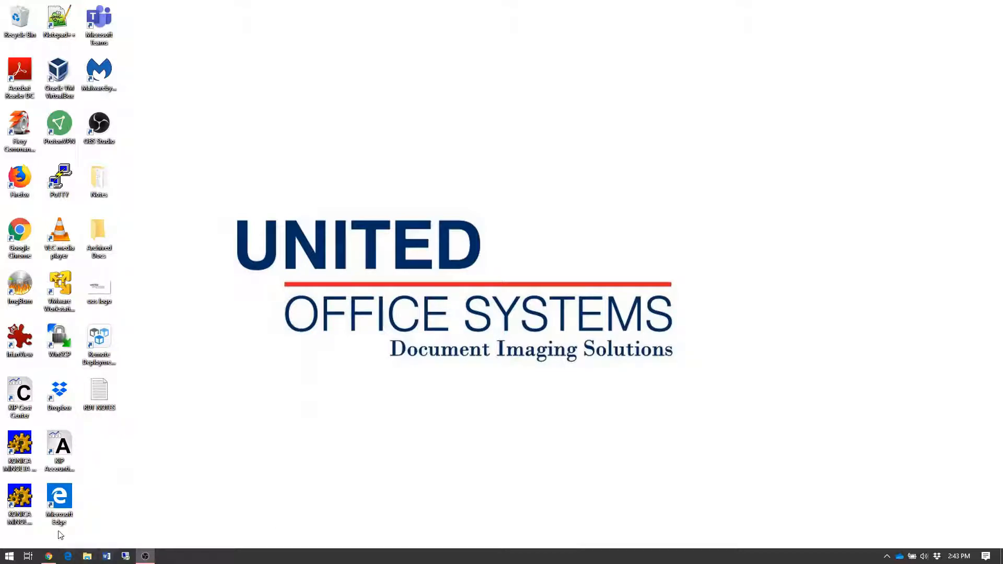
mouse_move(10, 555)
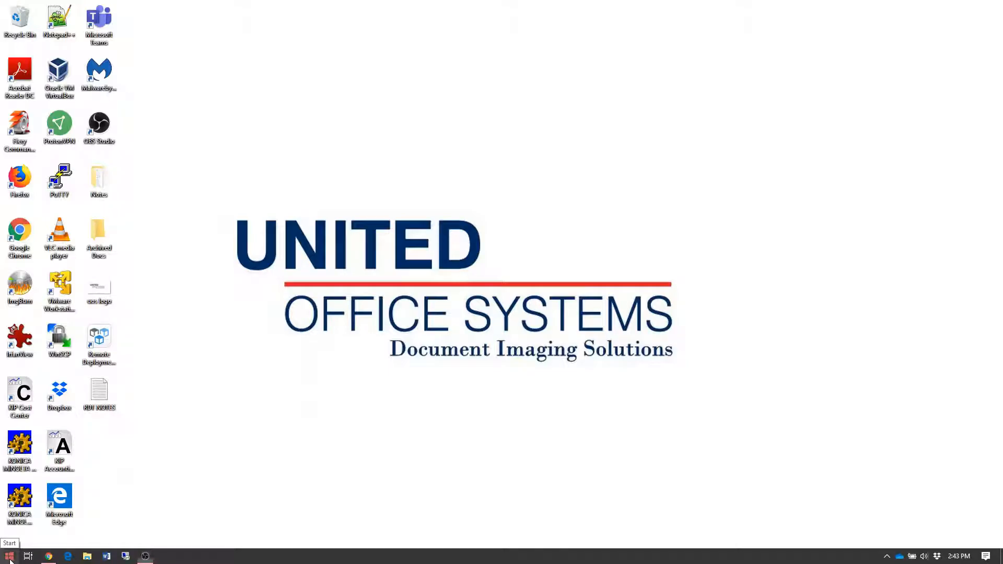
Search 'control' from Start and launch Control Panel from the Best match results.
left_click(8, 555)
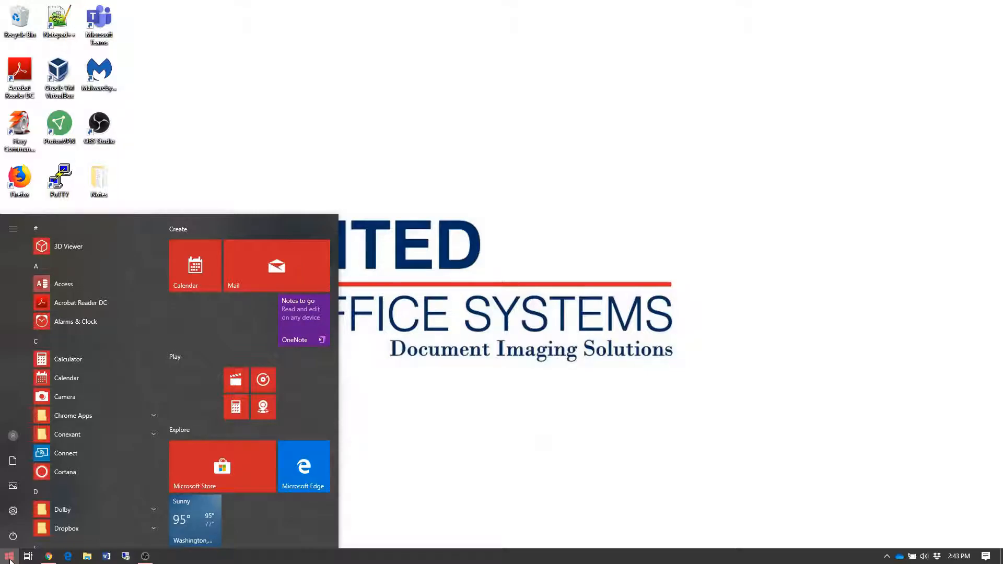
type("control")
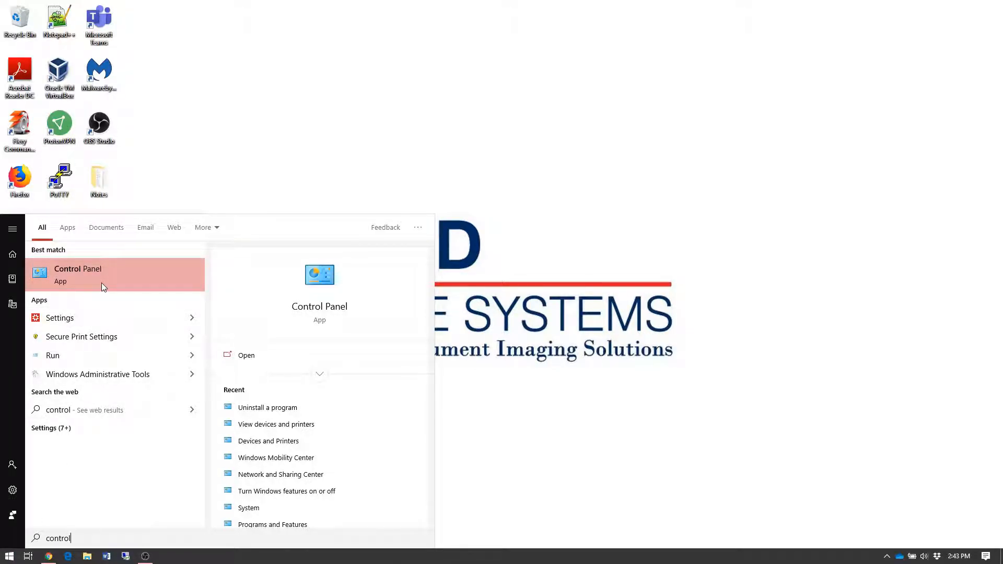
left_click(96, 275)
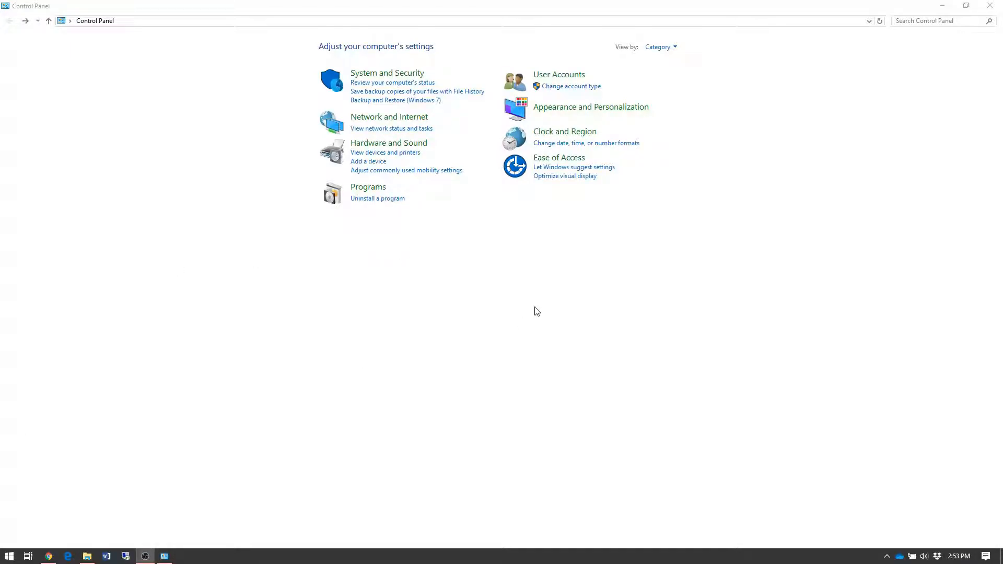
Go to Devices and Printers and choose Printing preferences for the Test C308 printer.
left_click(385, 152)
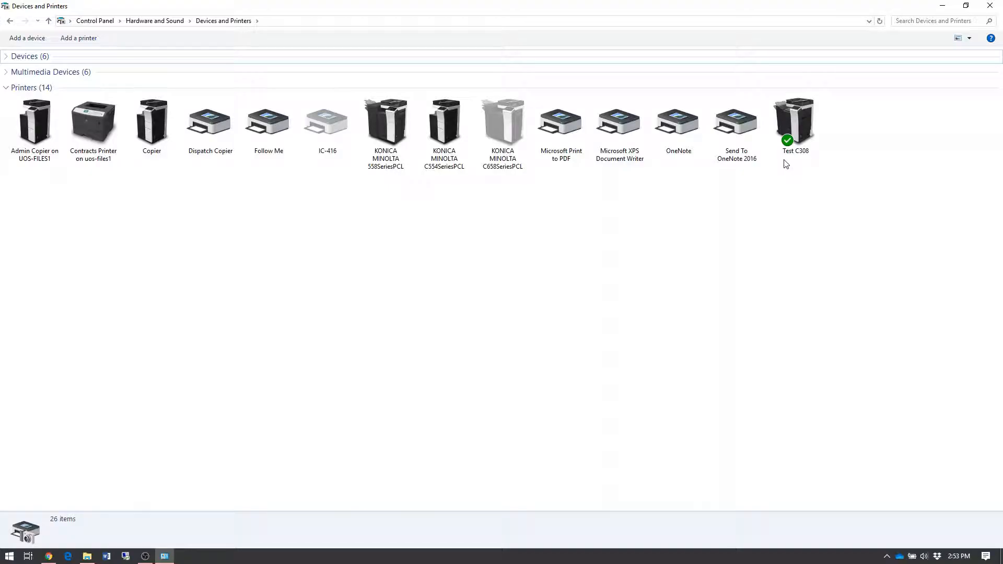
left_click(795, 124)
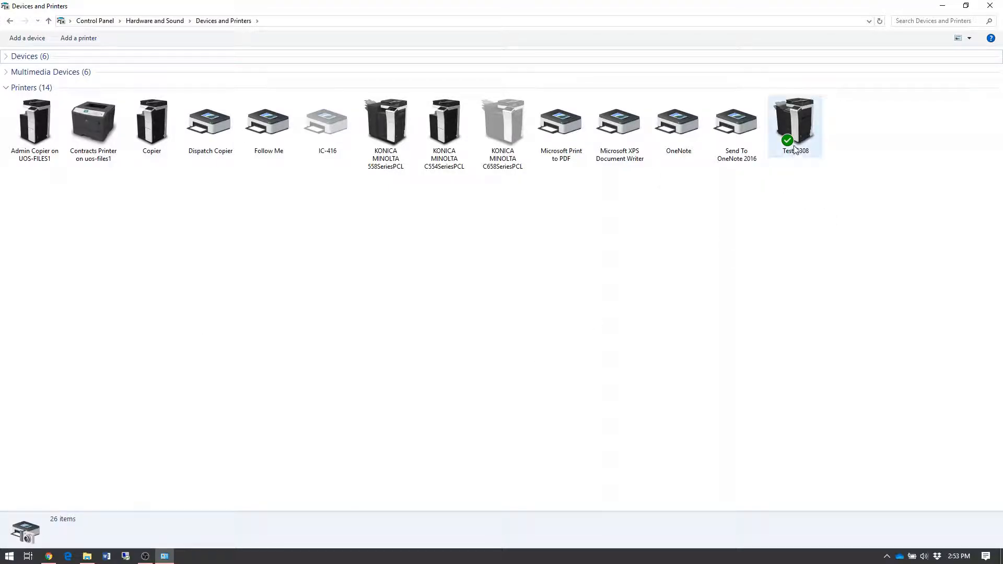
right_click(795, 125)
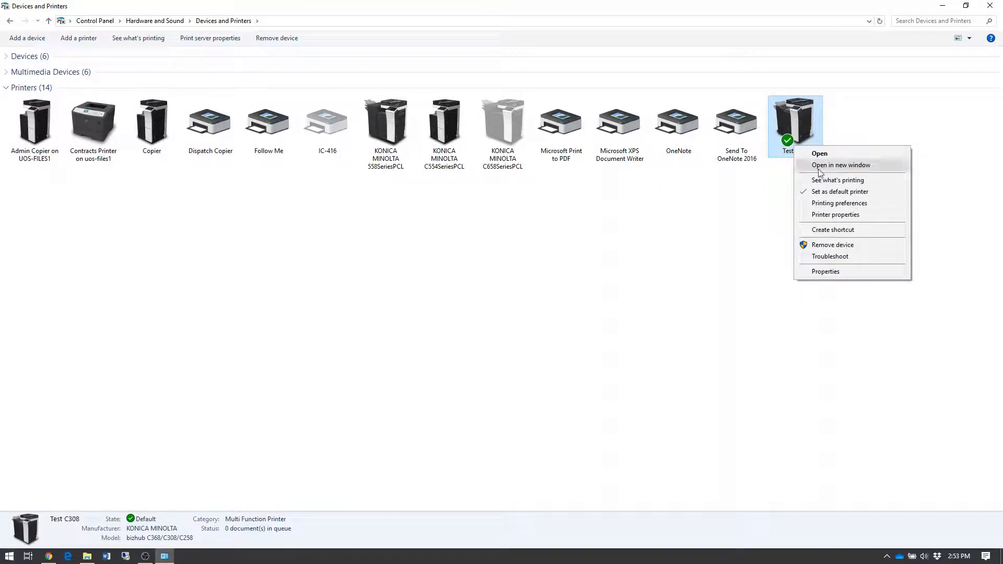
left_click(847, 213)
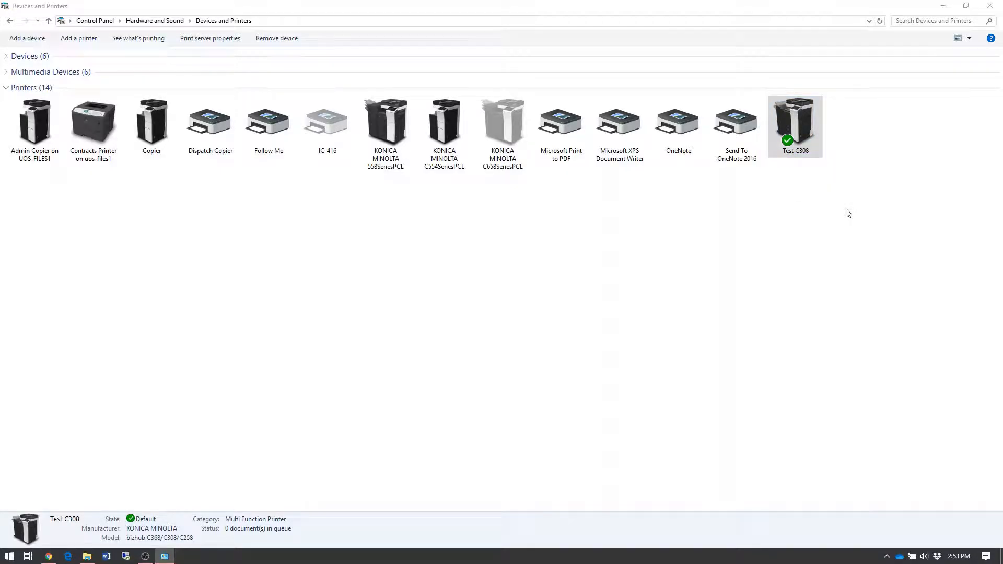
From Test C308's Basic settings, bring up the User Authentication/Account Track dialog.
double_click(794, 122)
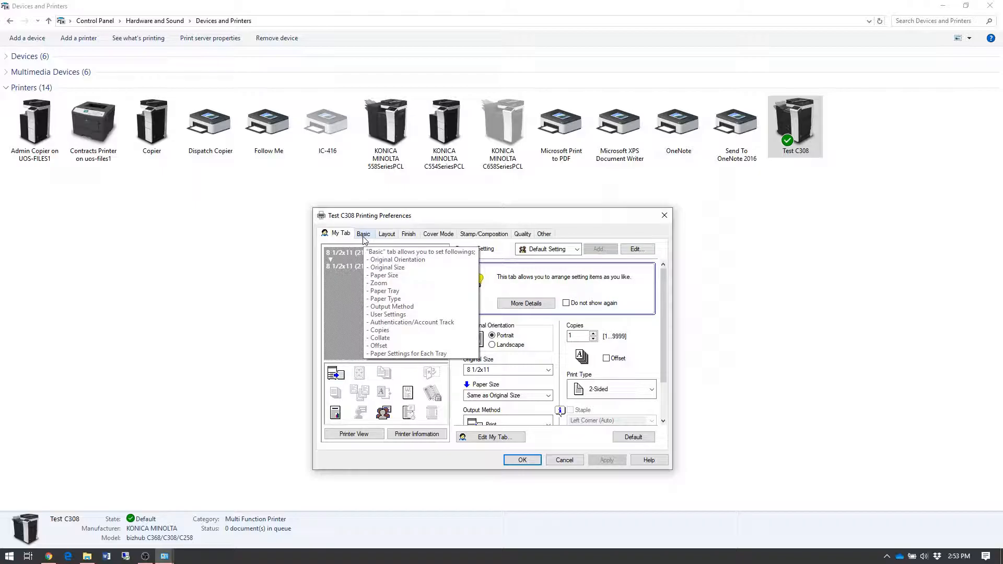
left_click(363, 233)
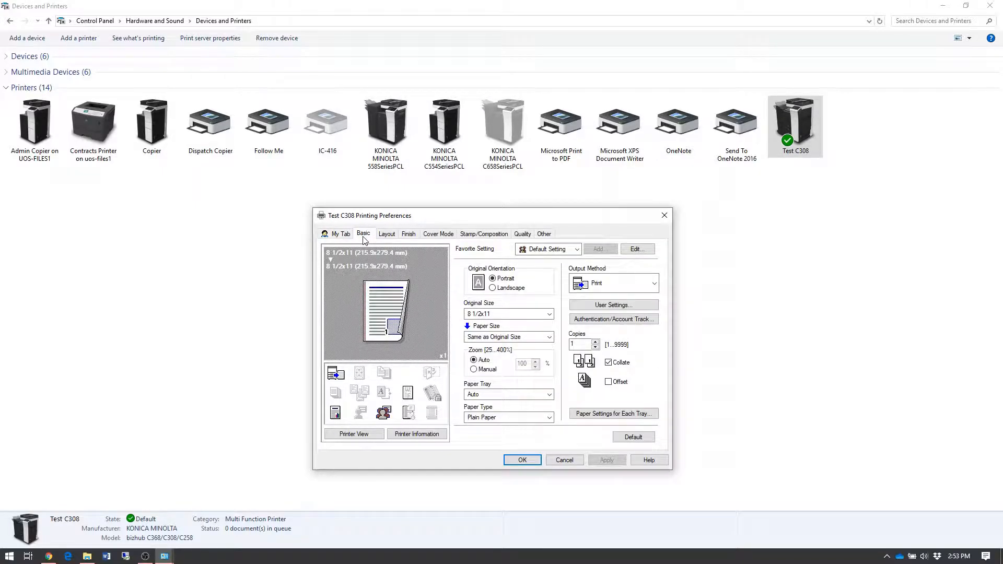
mouse_move(614, 319)
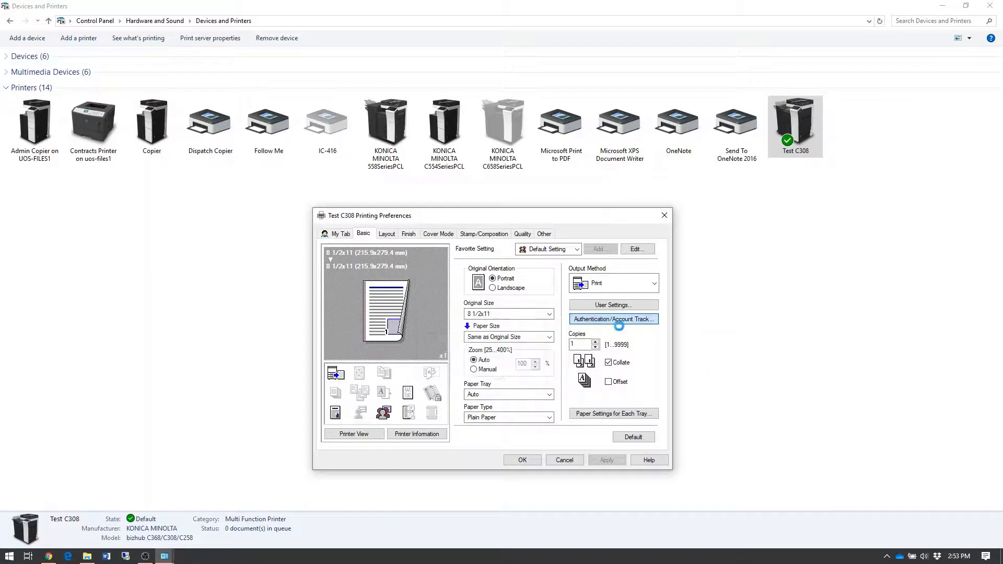
left_click(612, 318)
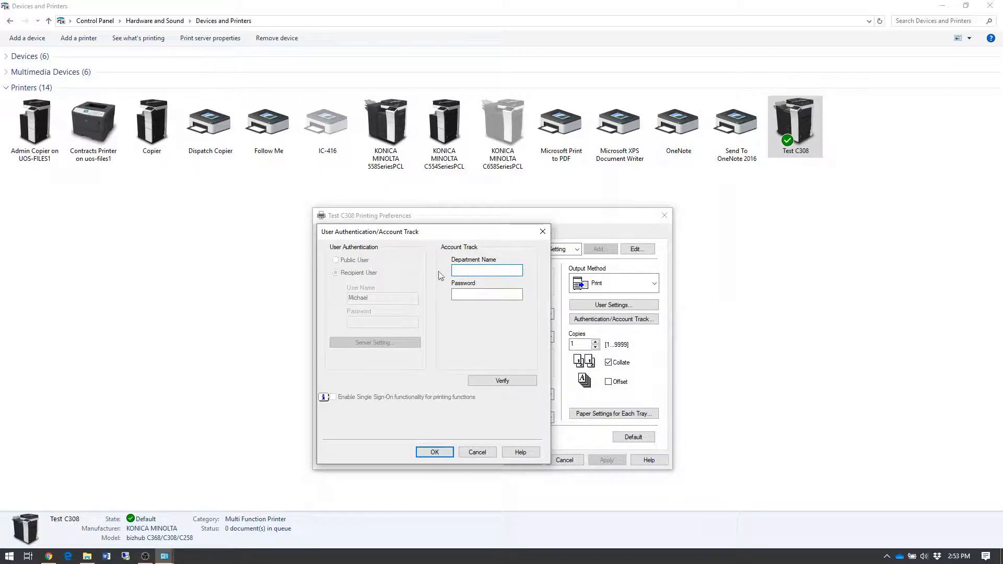
Enter the masked department code in the Account Track Password field, leaving Department Name empty.
left_click(486, 293)
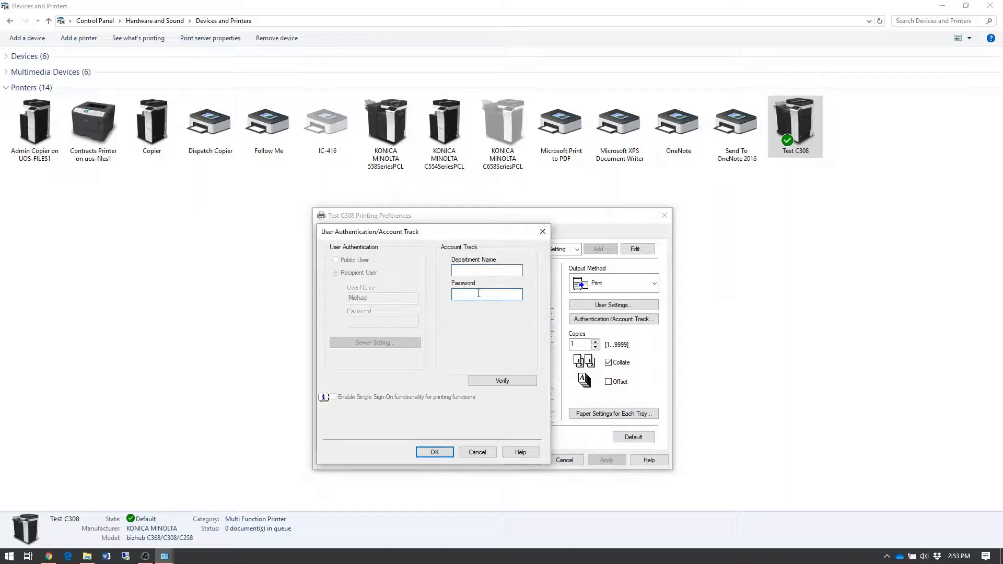
type("••")
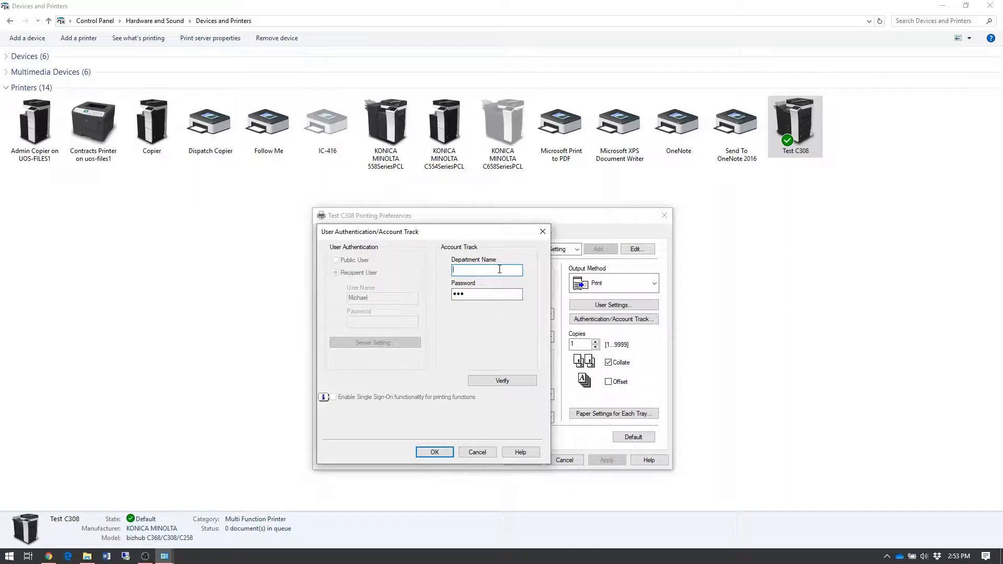
left_click(486, 294)
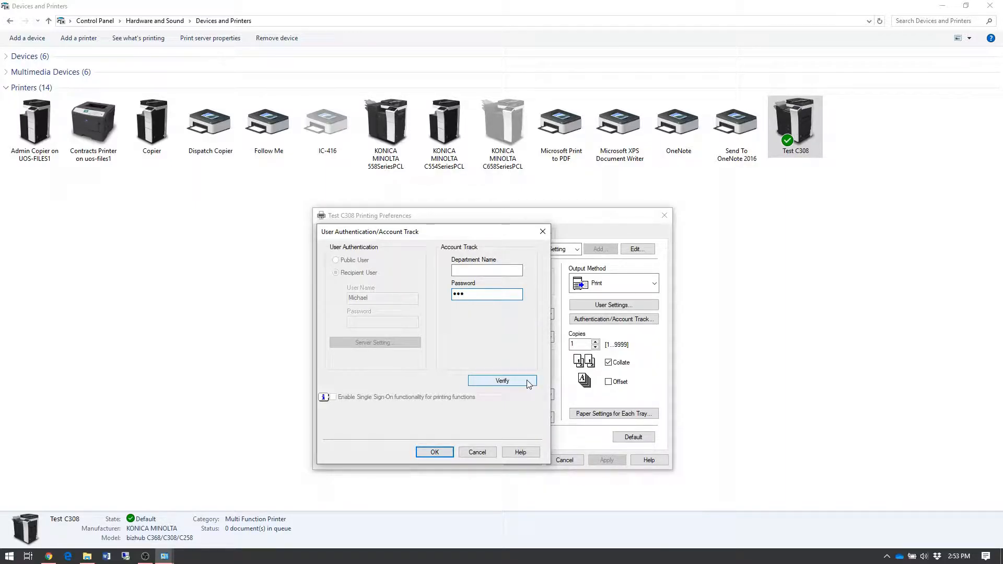
Verify the Account Track code and acknowledge the 'Verification has succeeded' message.
left_click(503, 380)
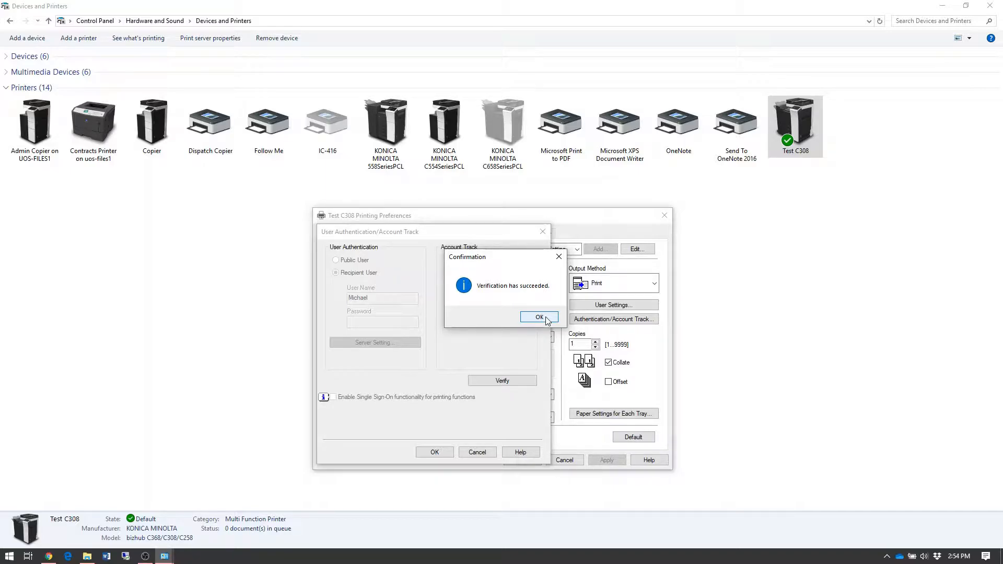
left_click(538, 318)
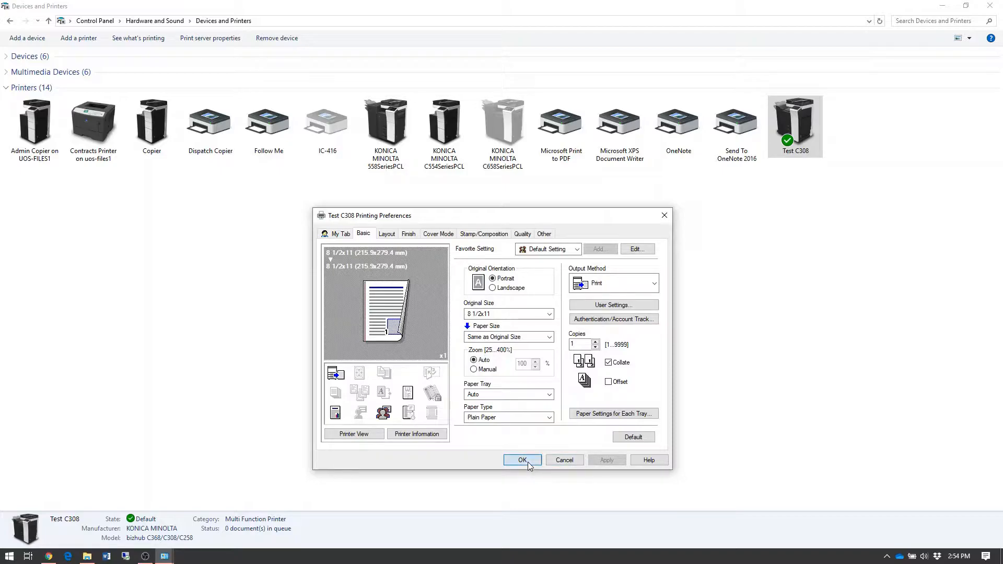
Confirm the printing preferences with OK and reselect Test C308 in the printer list.
left_click(523, 459)
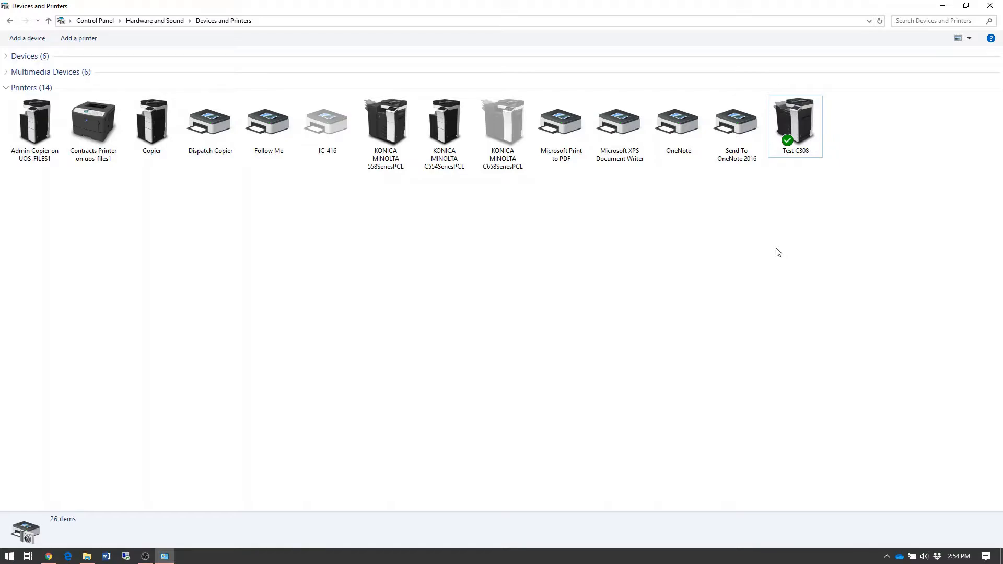
mouse_move(766, 283)
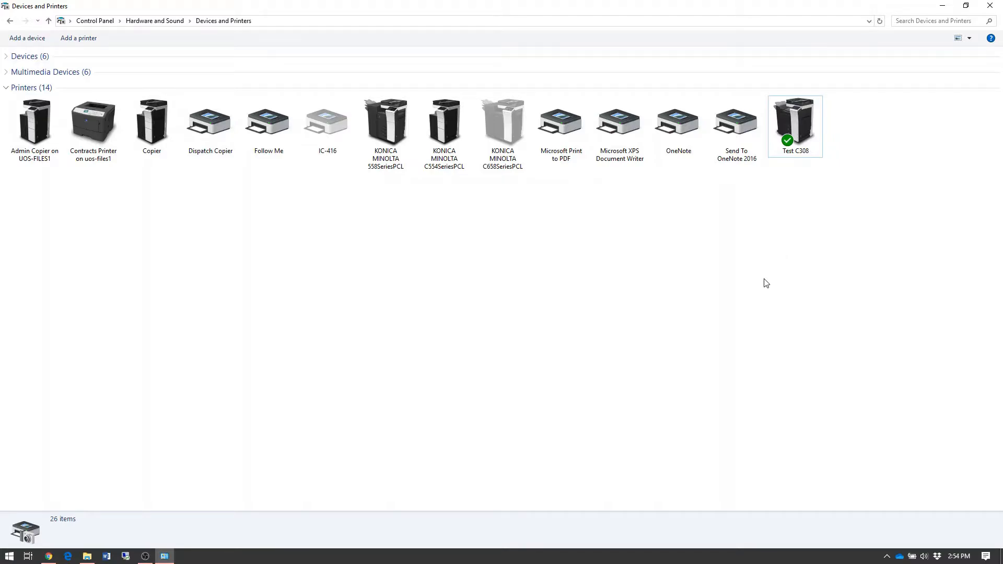
left_click(794, 121)
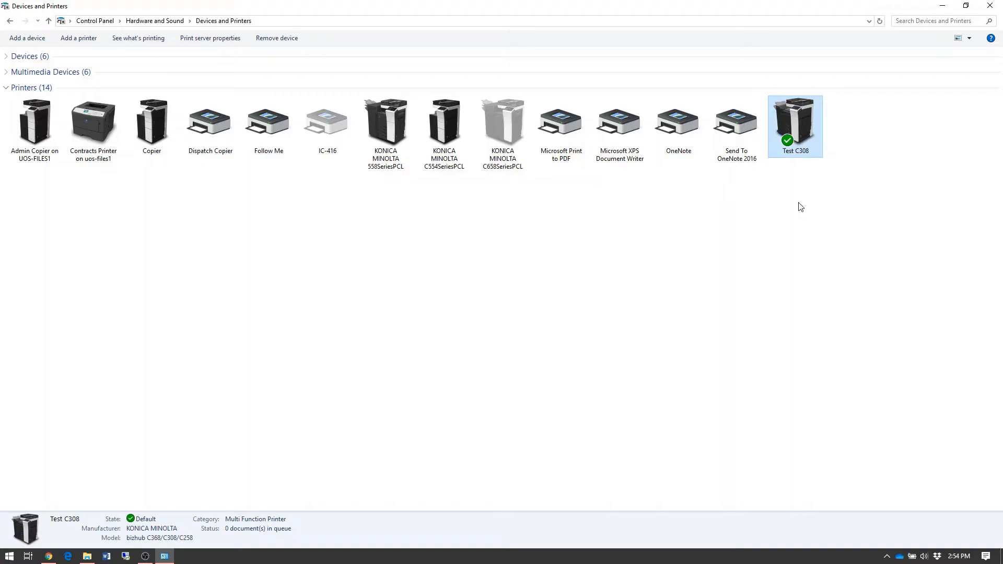